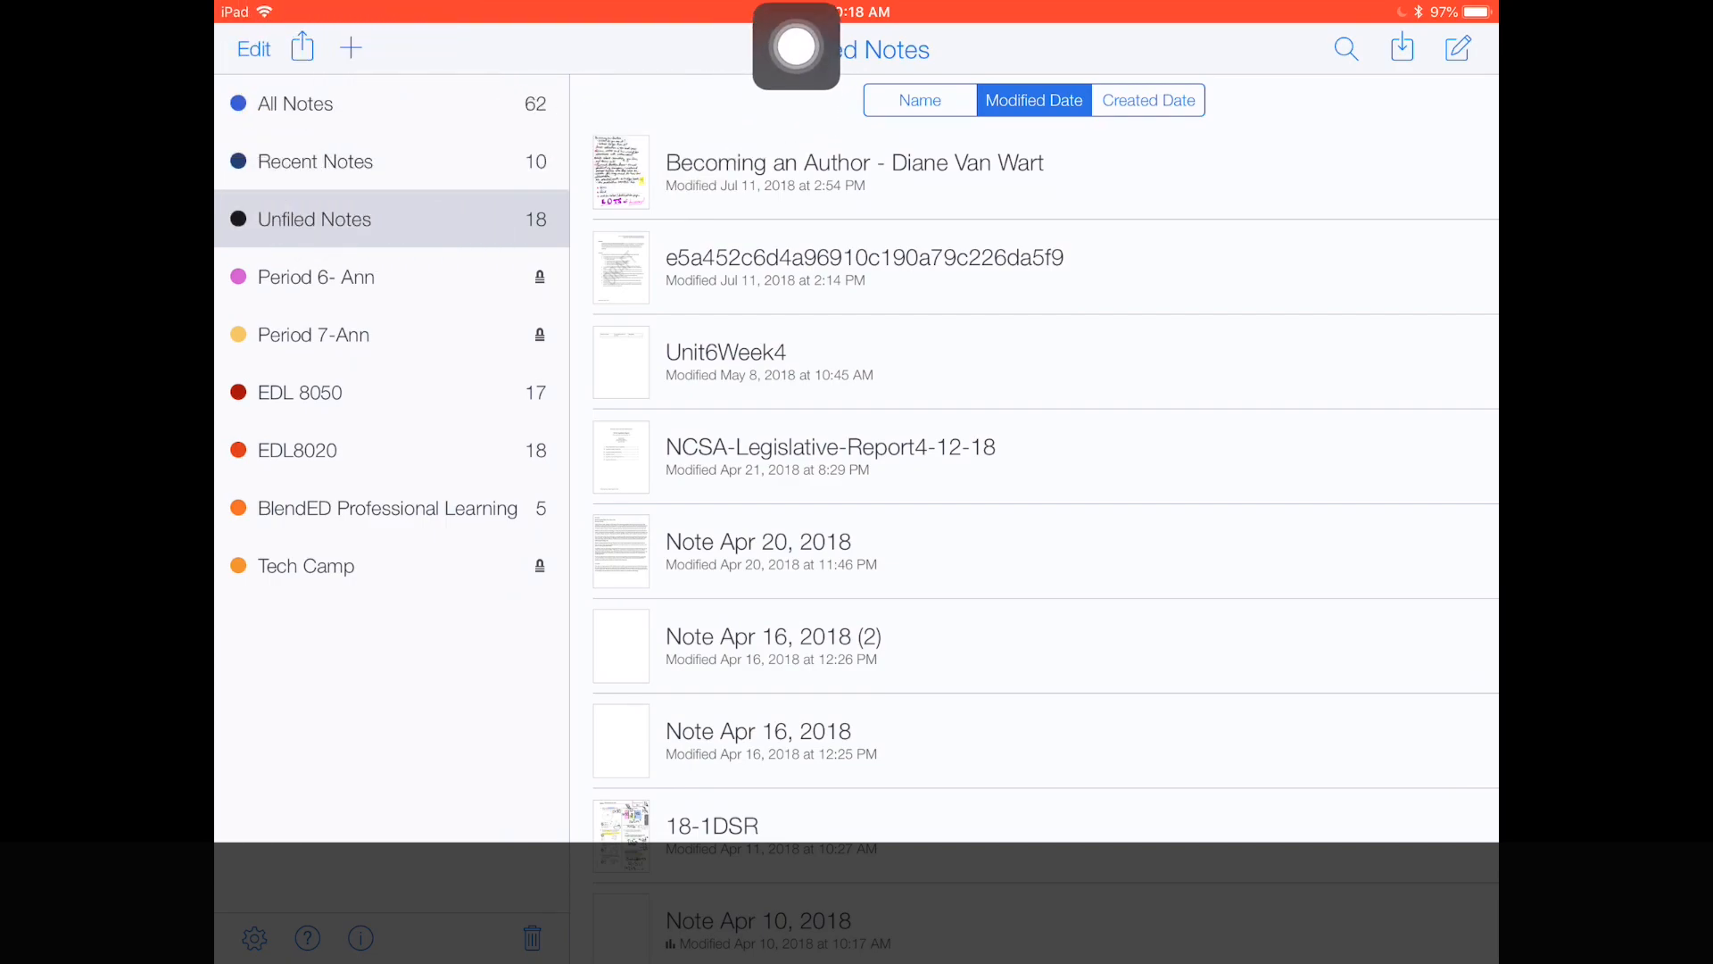
# Step: Add a new subject to the list and name it Period1-Ann
pyautogui.click(350, 48)
pyautogui.write('Period1')
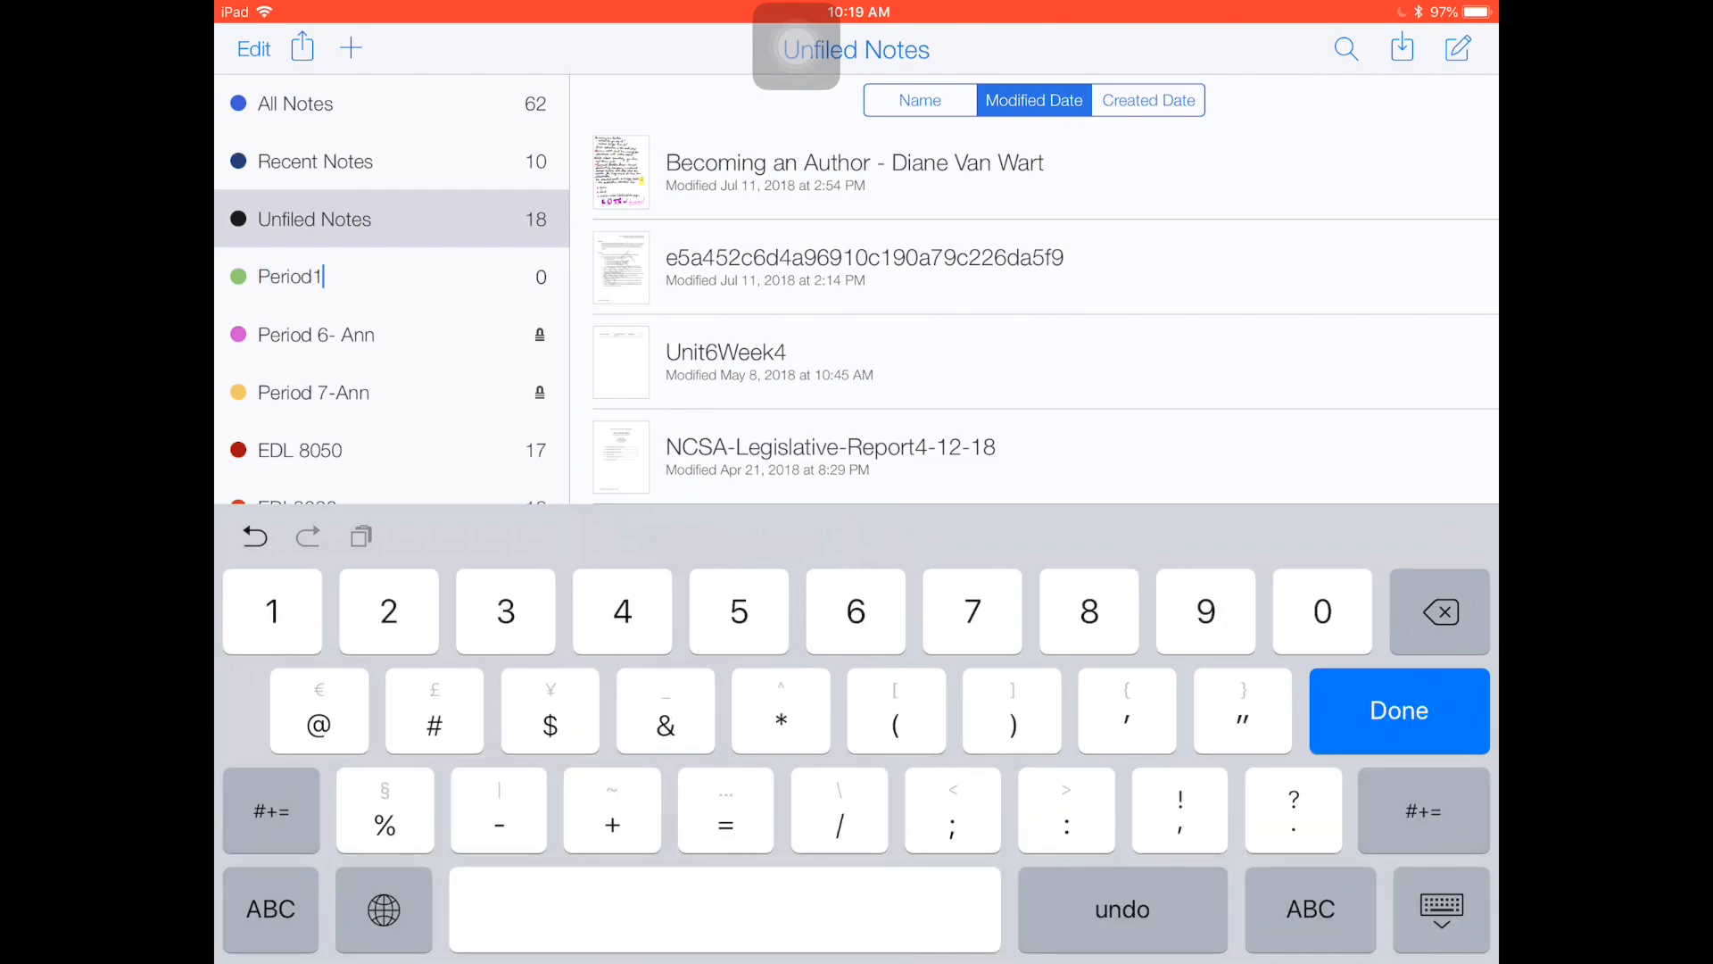
pyautogui.write('-')
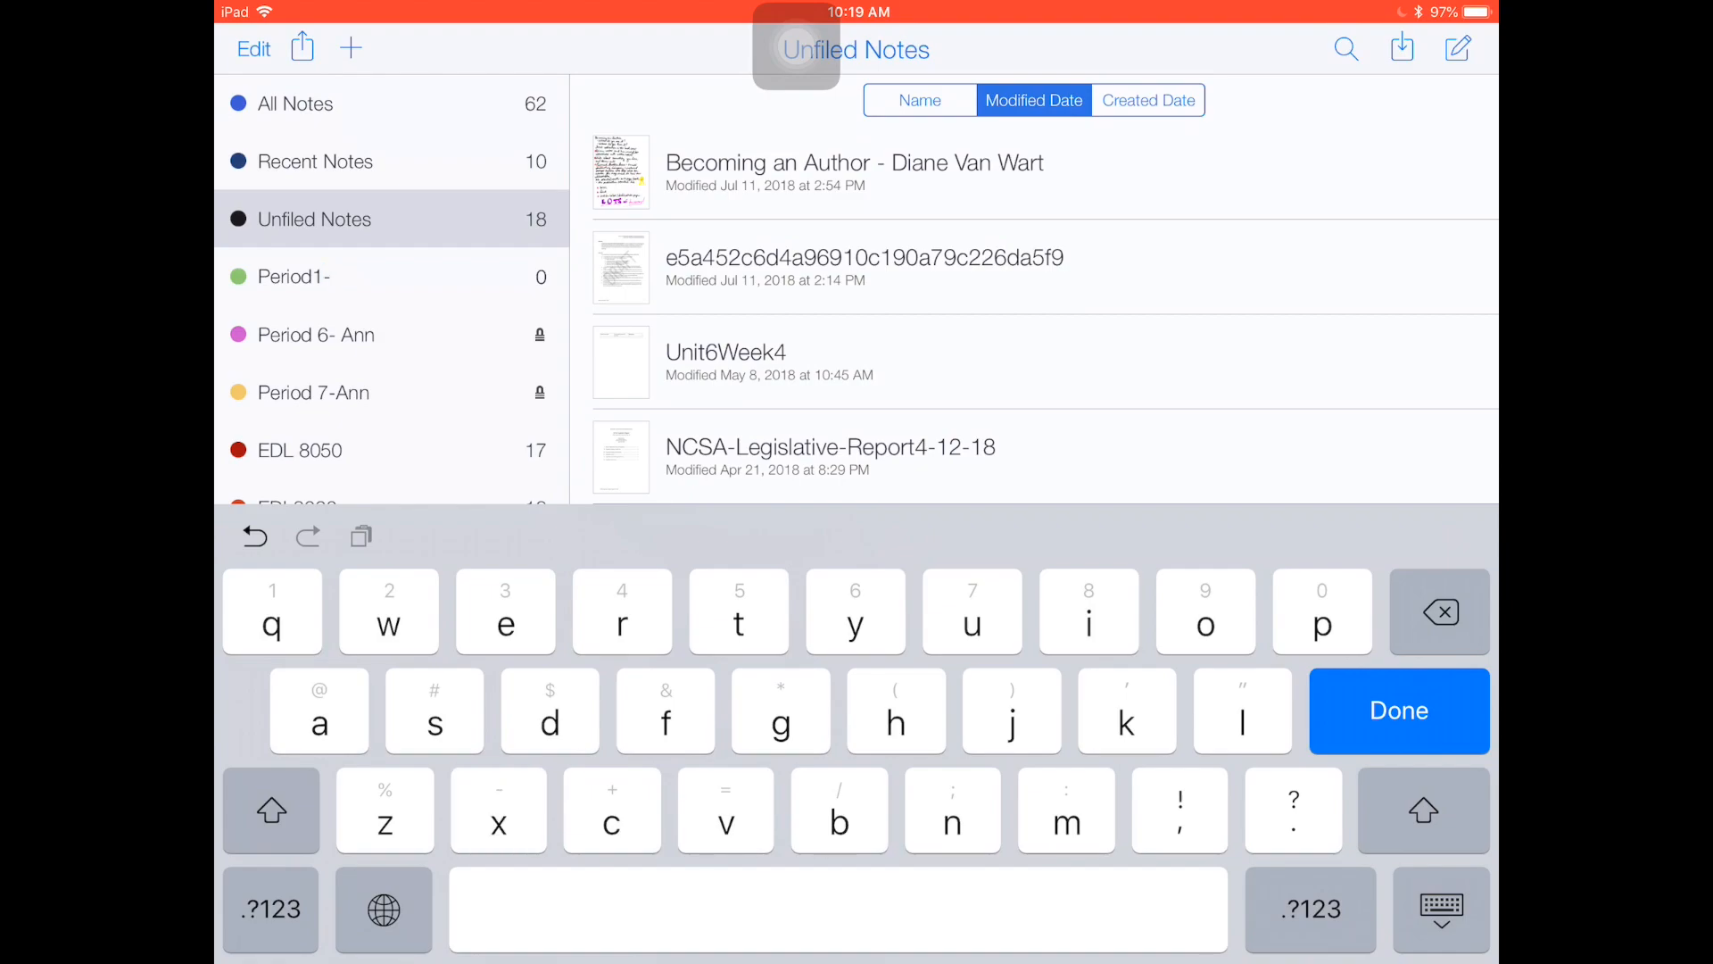
pyautogui.write('Ann')
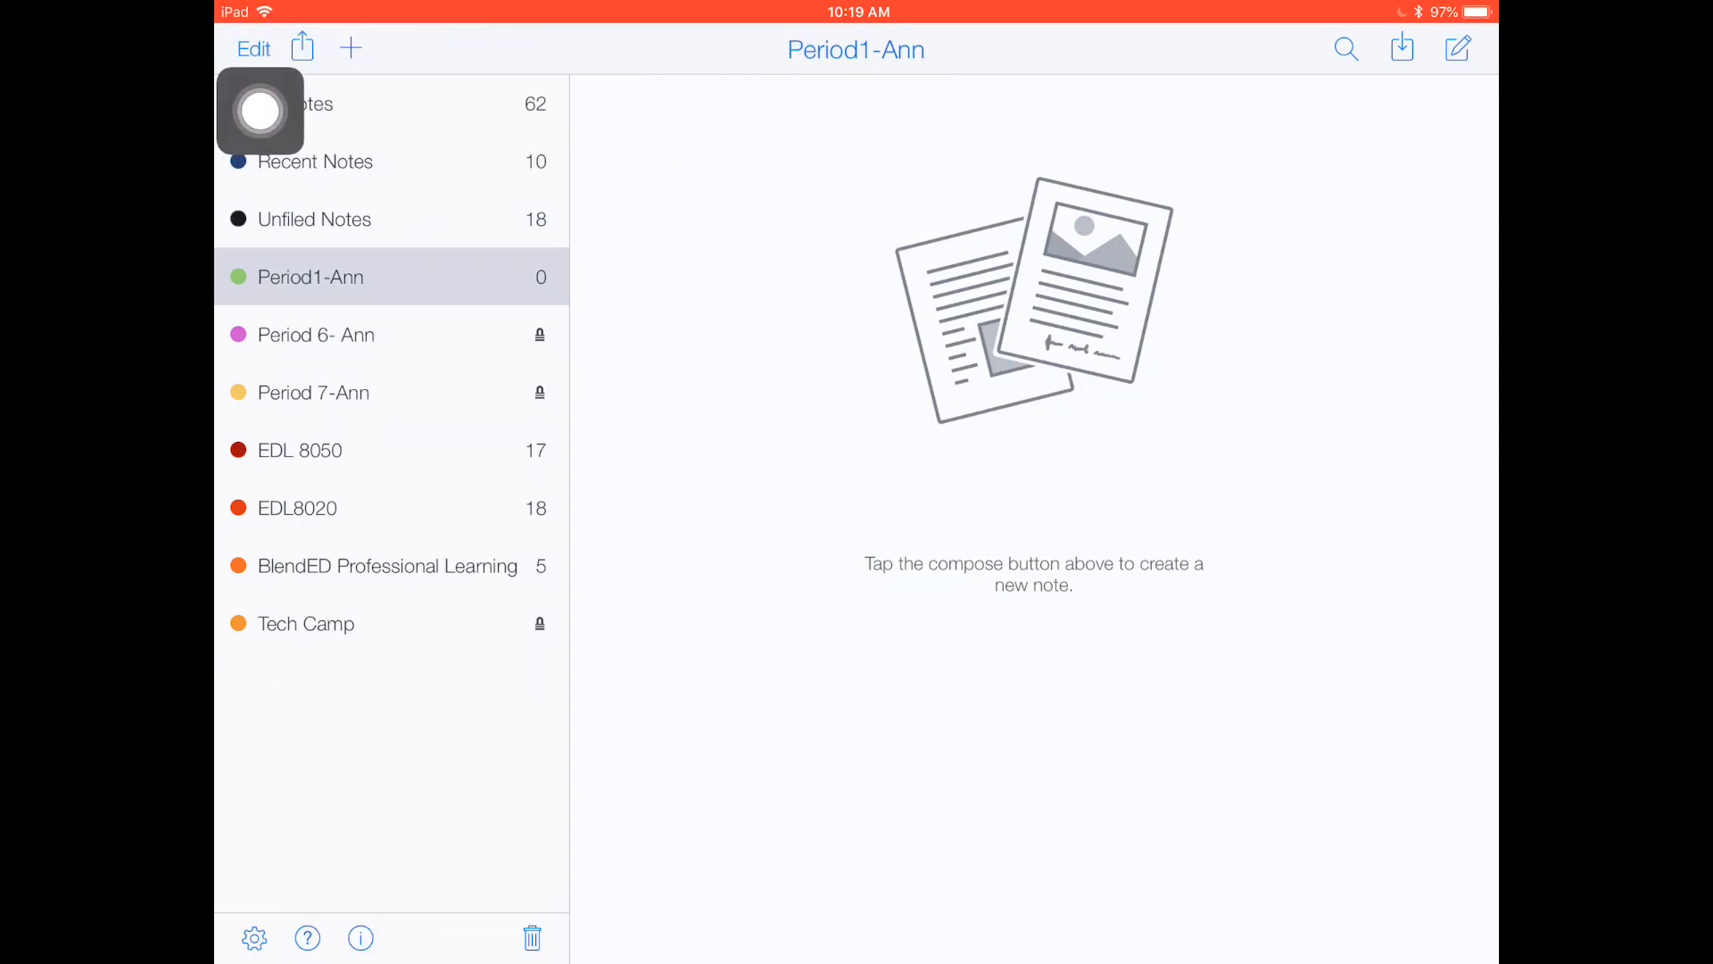
# Step: Put the subject list into Edit mode to reach Period1-Ann's settings
pyautogui.click(254, 49)
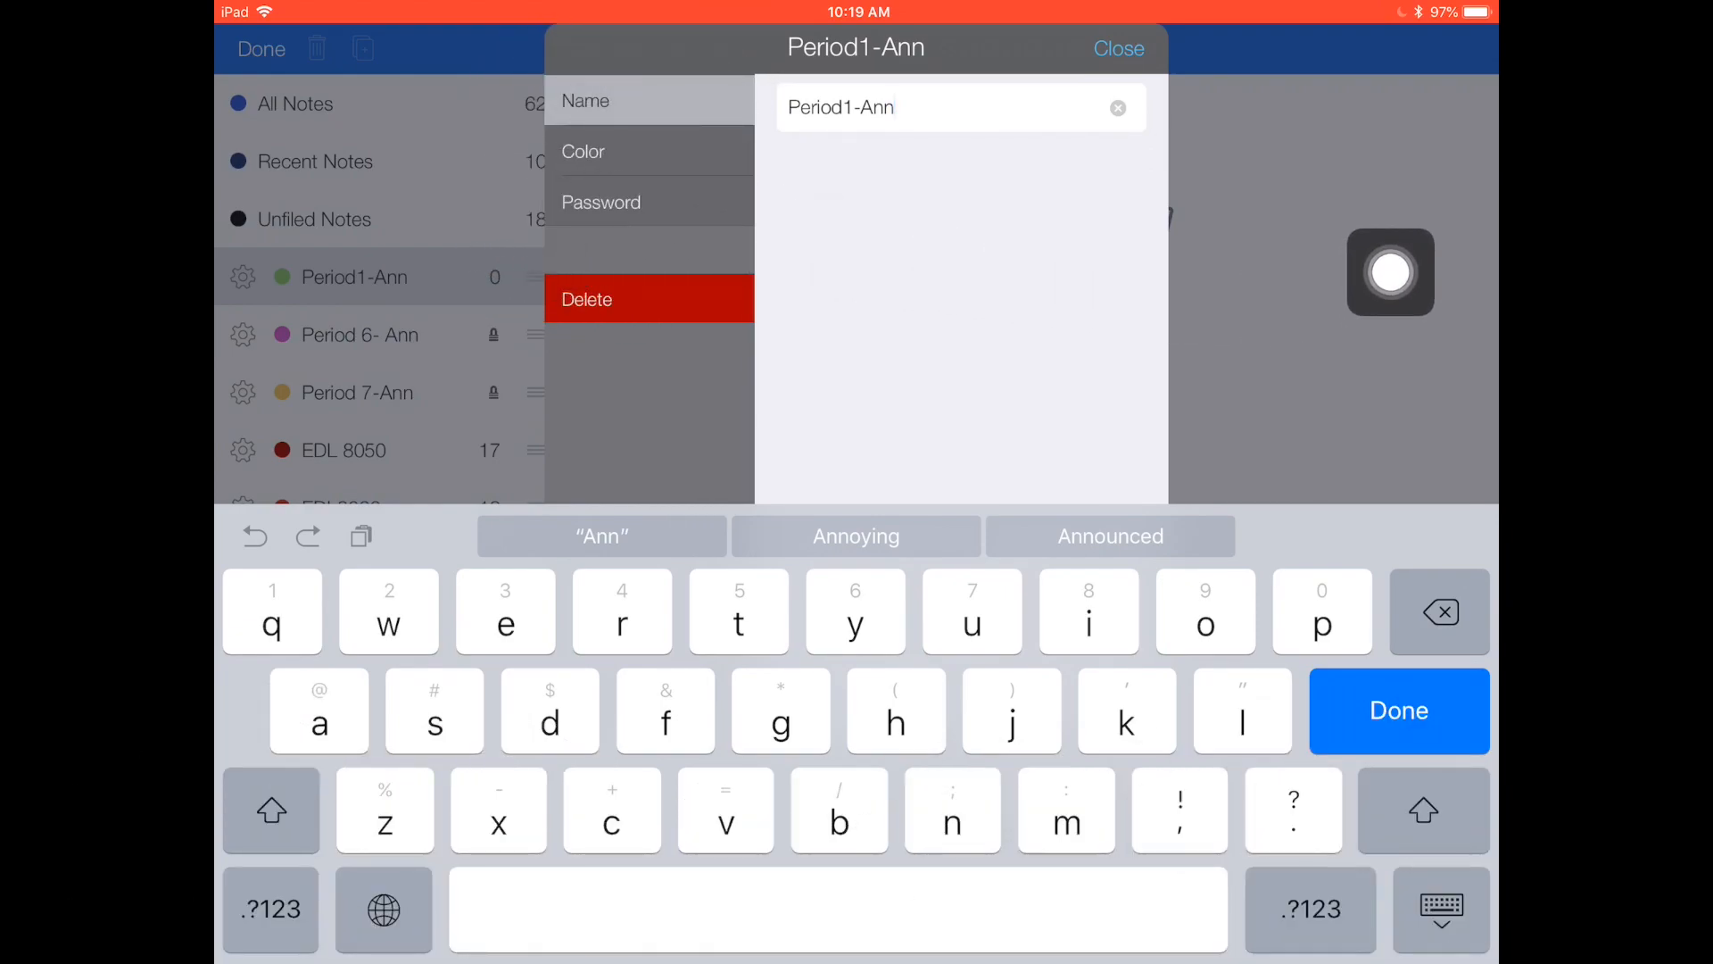
# Step: Set and confirm a password for Period1-Ann, then close its settings
pyautogui.click(601, 203)
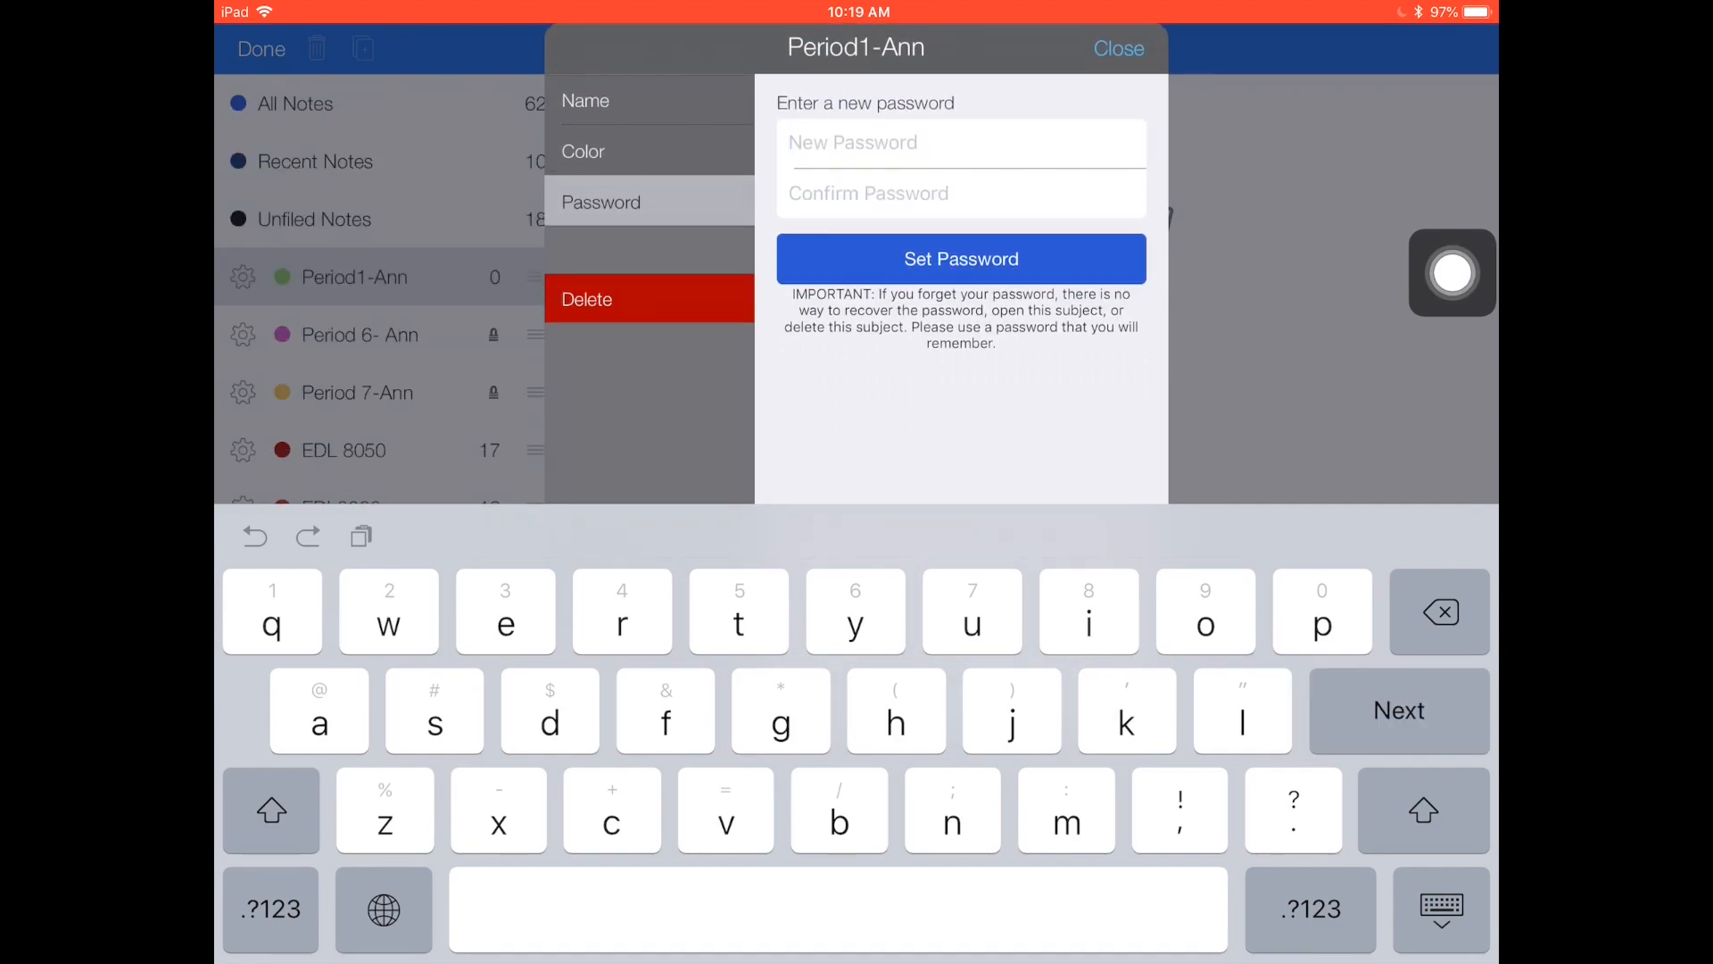
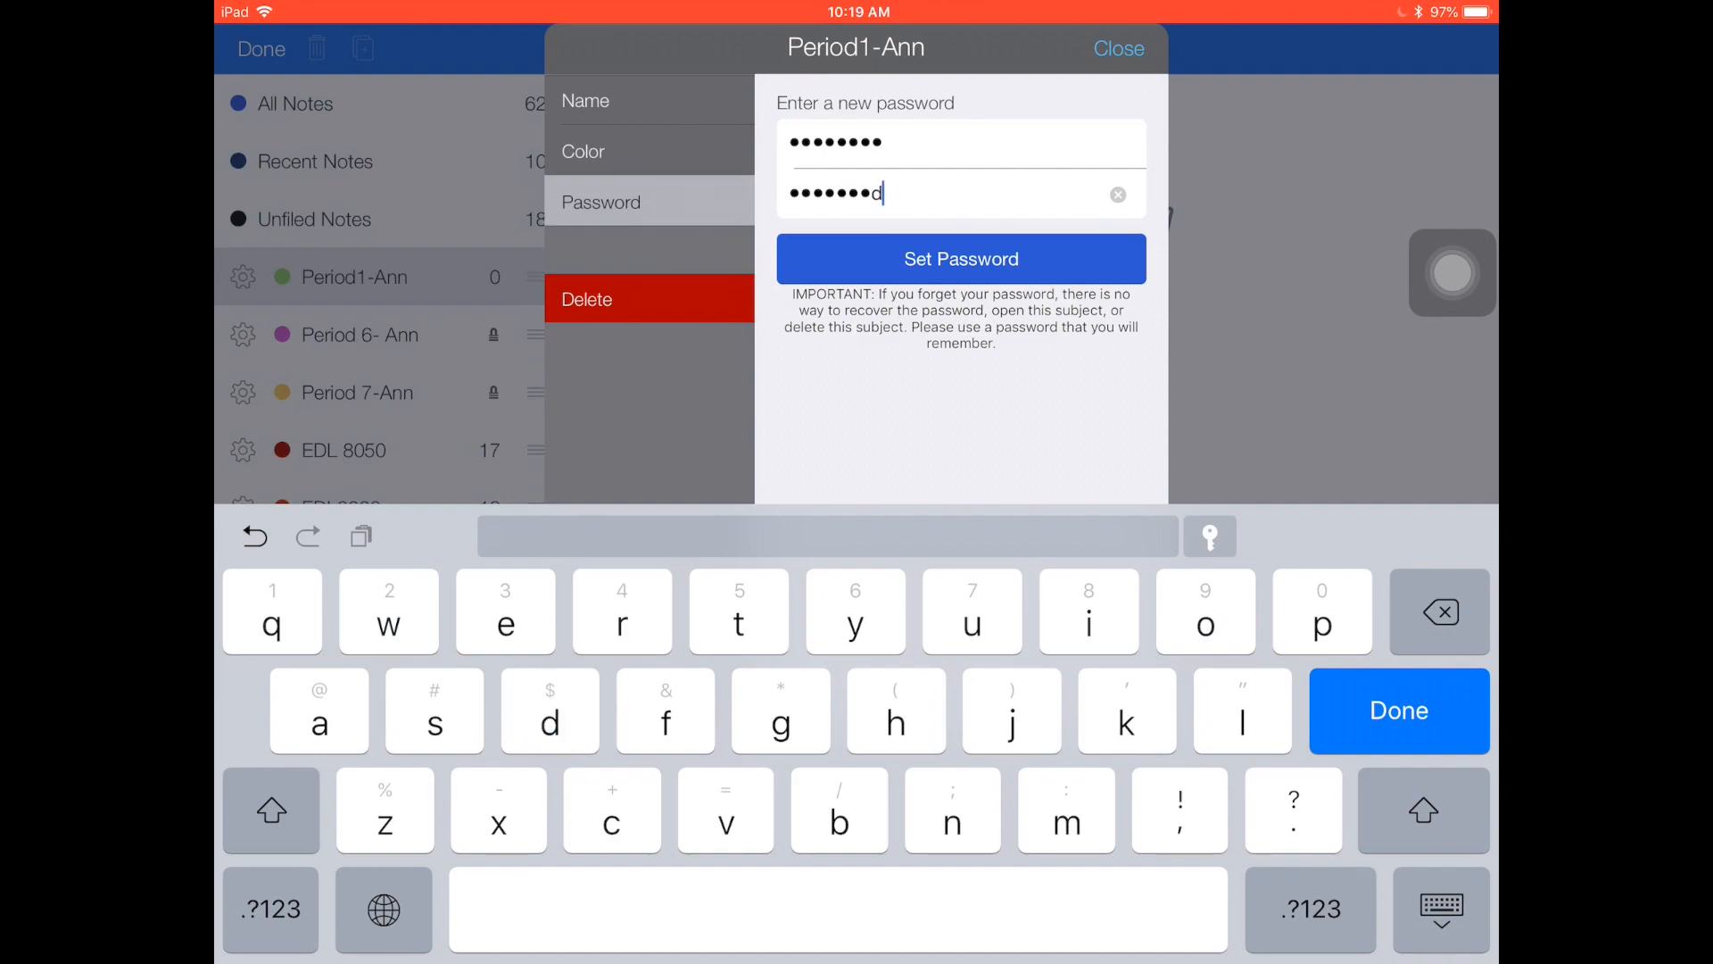
pyautogui.click(961, 259)
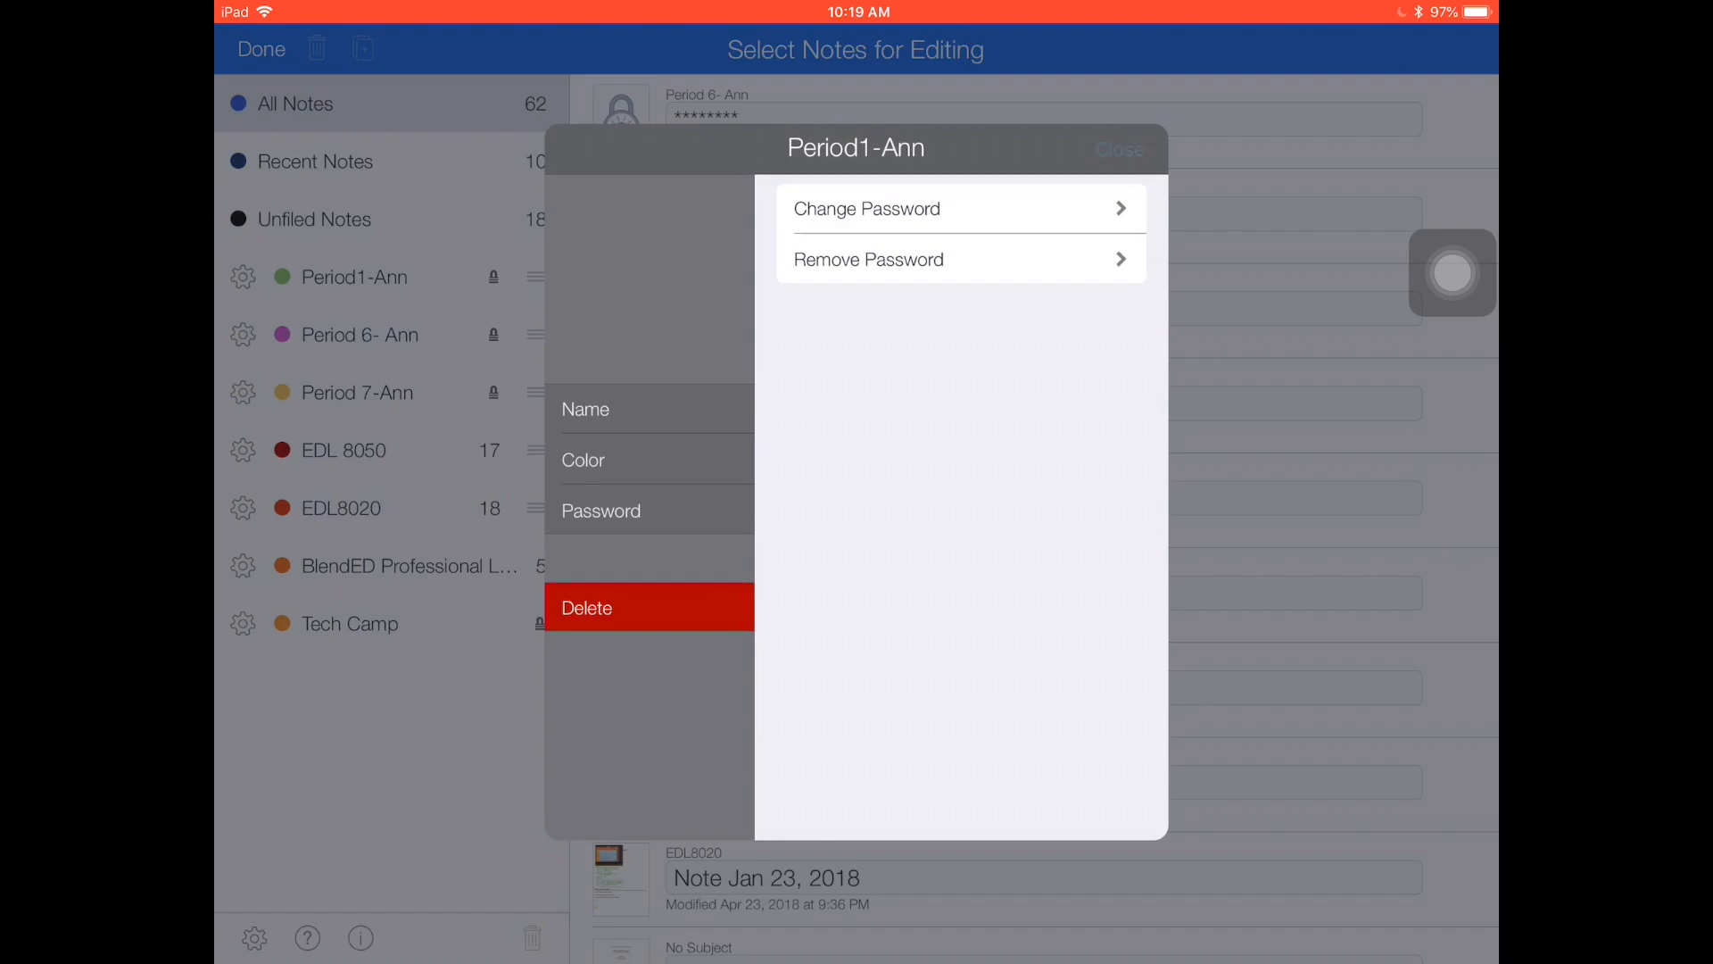
pyautogui.click(1116, 150)
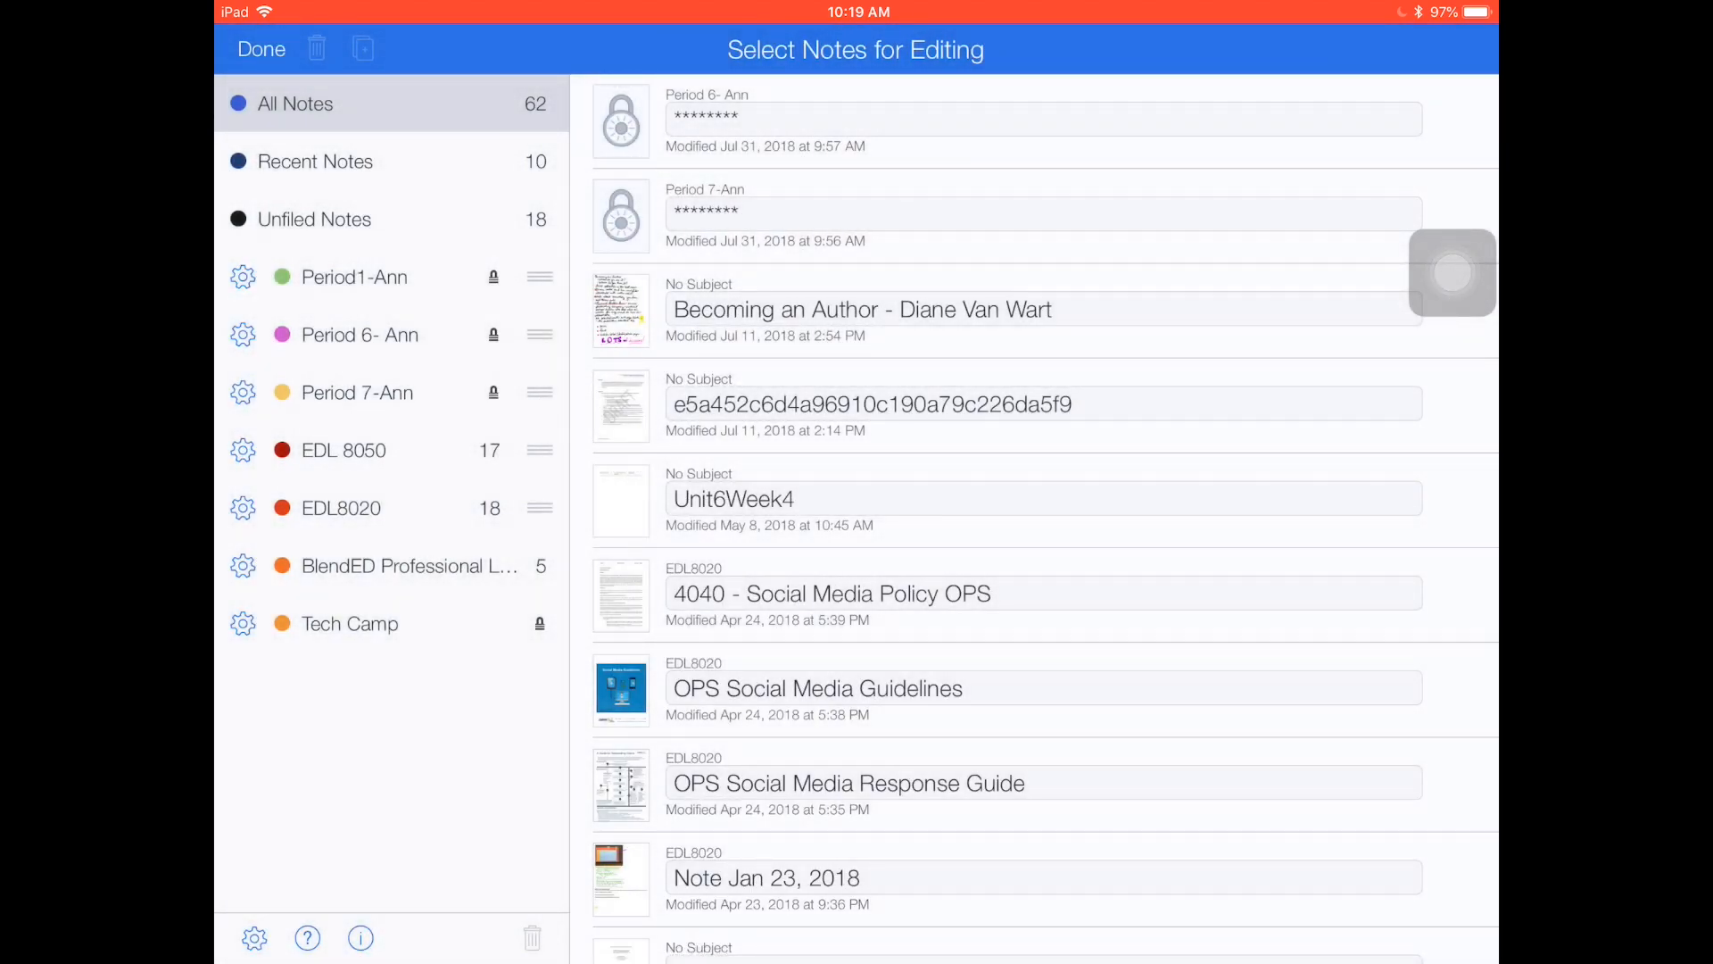
# Step: Leave Edit mode, unlock Period1-Ann with its password, and return to Unfiled Notes
pyautogui.click(260, 49)
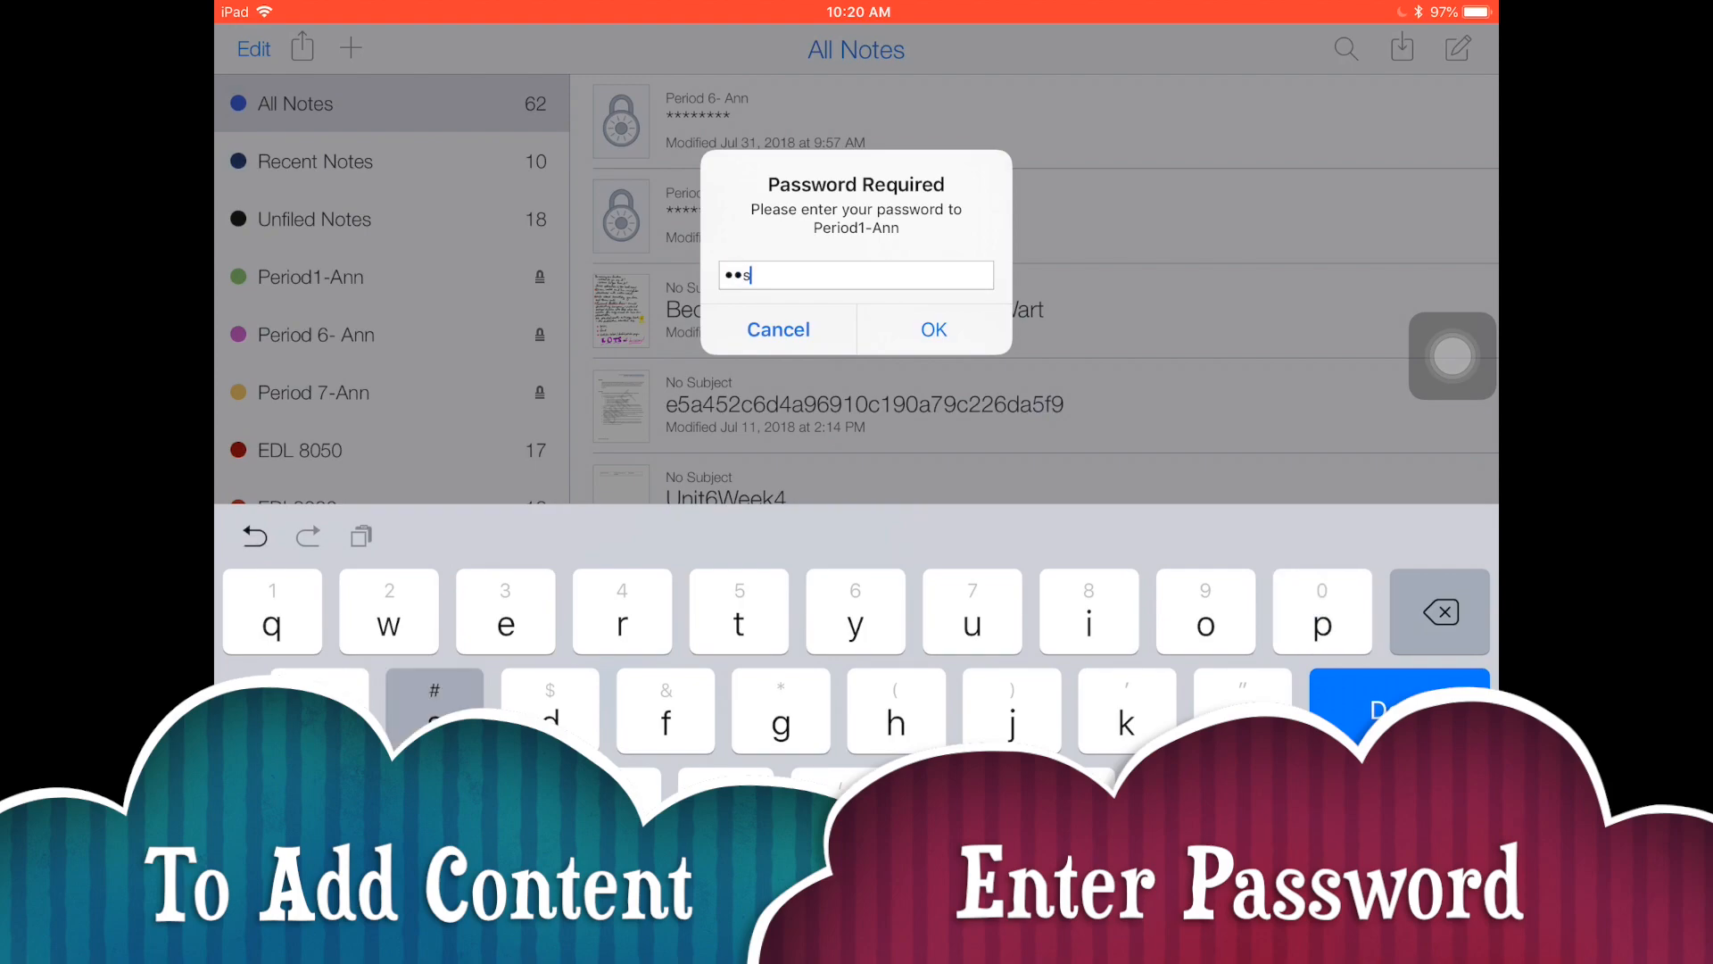
pyautogui.click(933, 329)
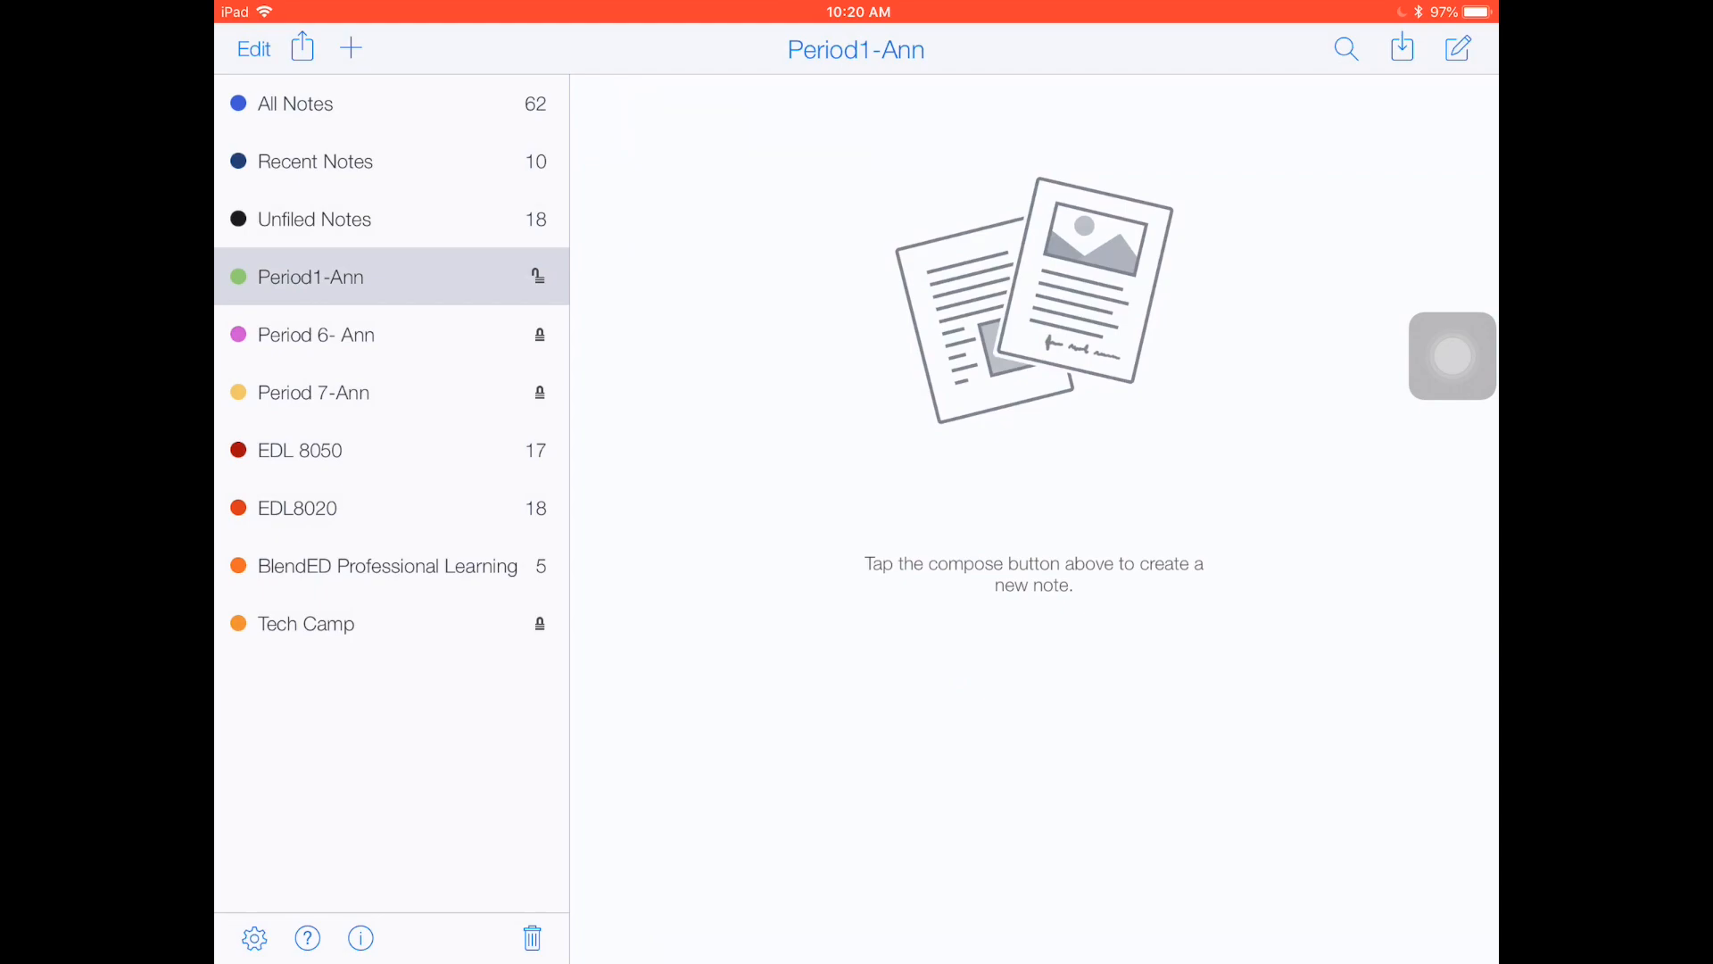
pyautogui.click(315, 218)
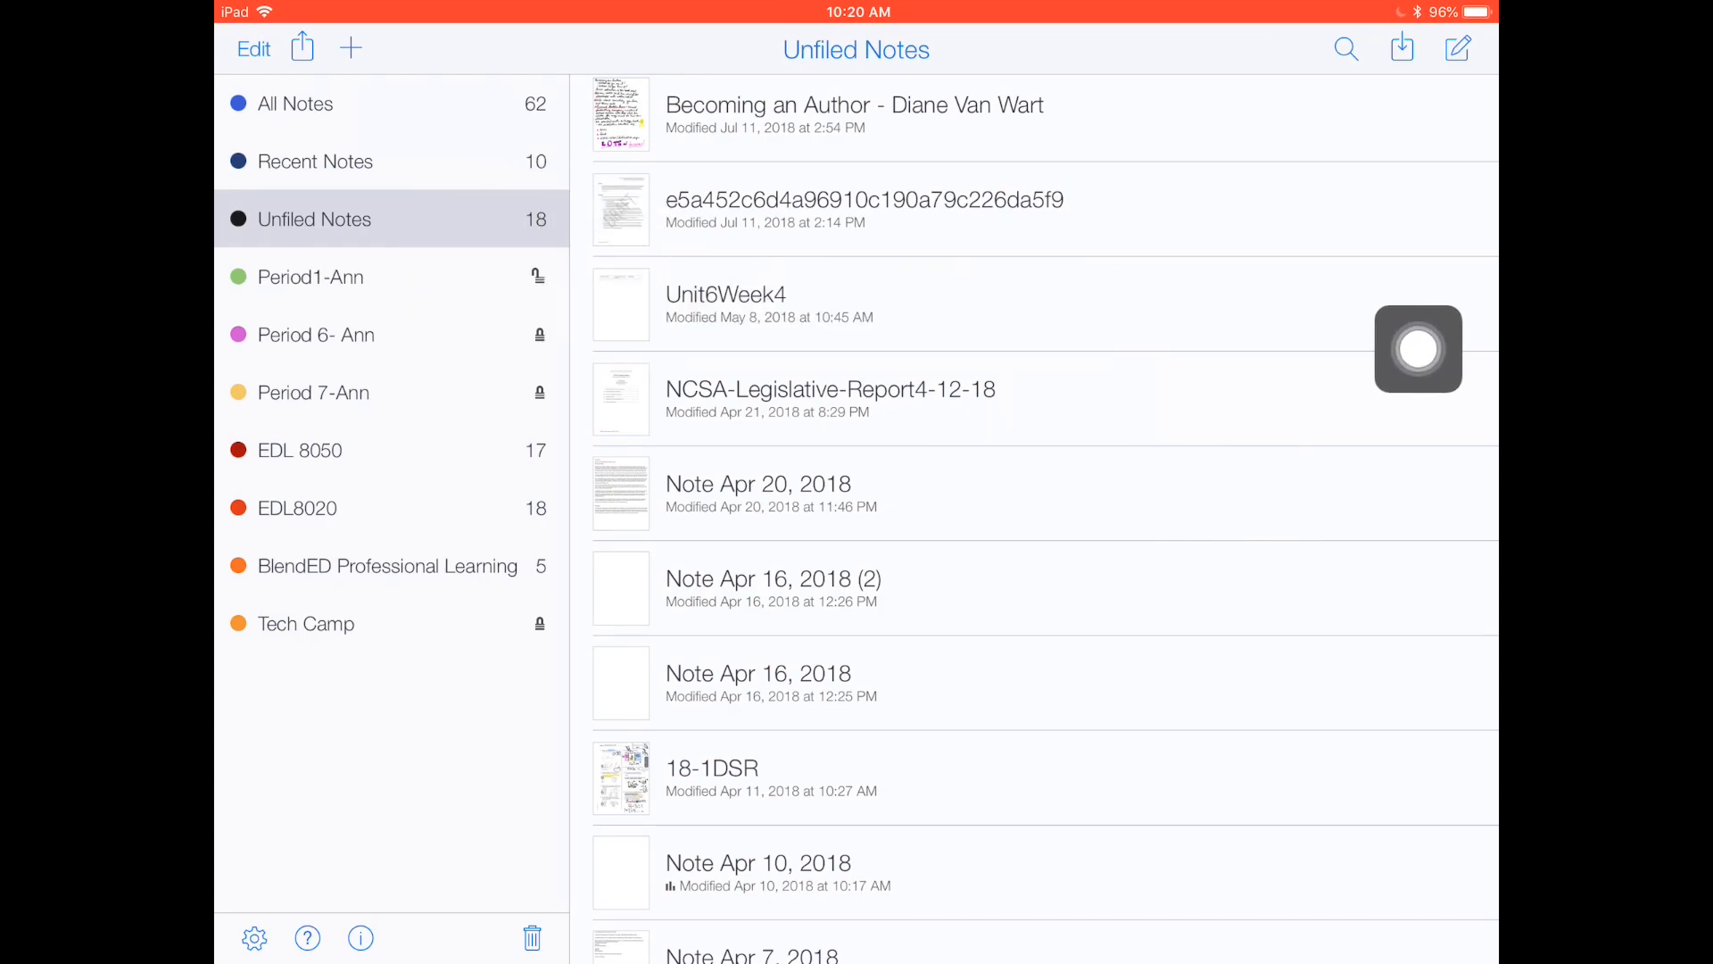
# Step: Lock Period1-Ann and drag the Becoming an Author note onto it
pyautogui.click(310, 276)
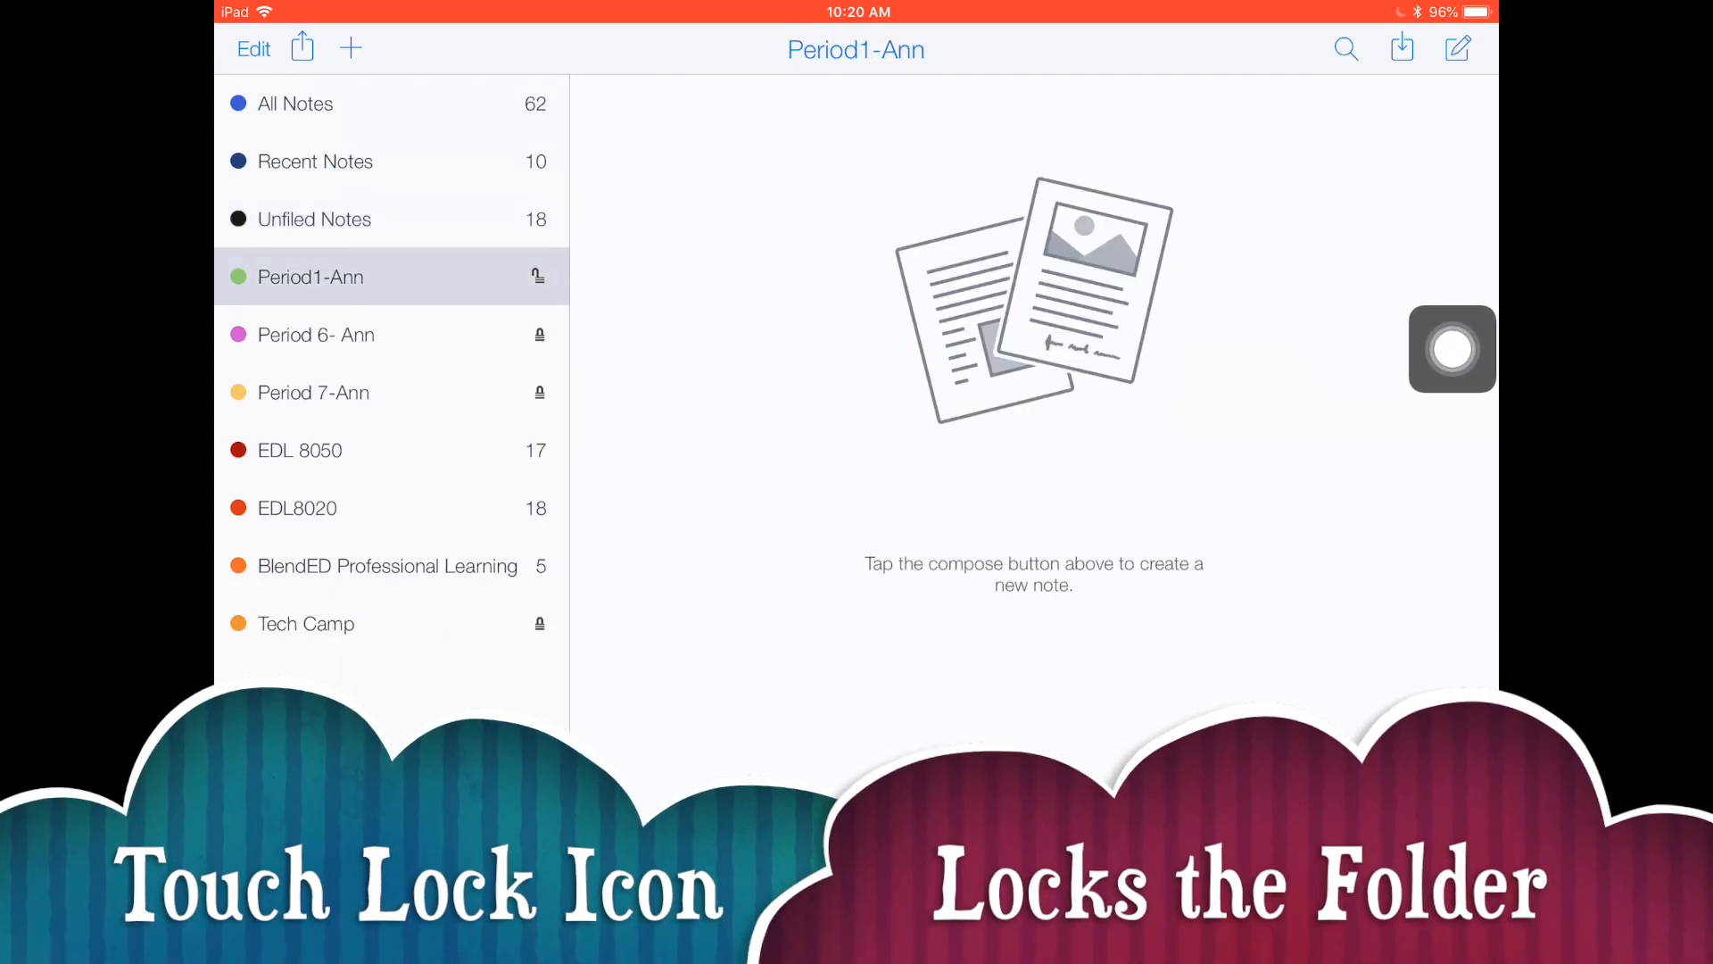
pyautogui.click(296, 103)
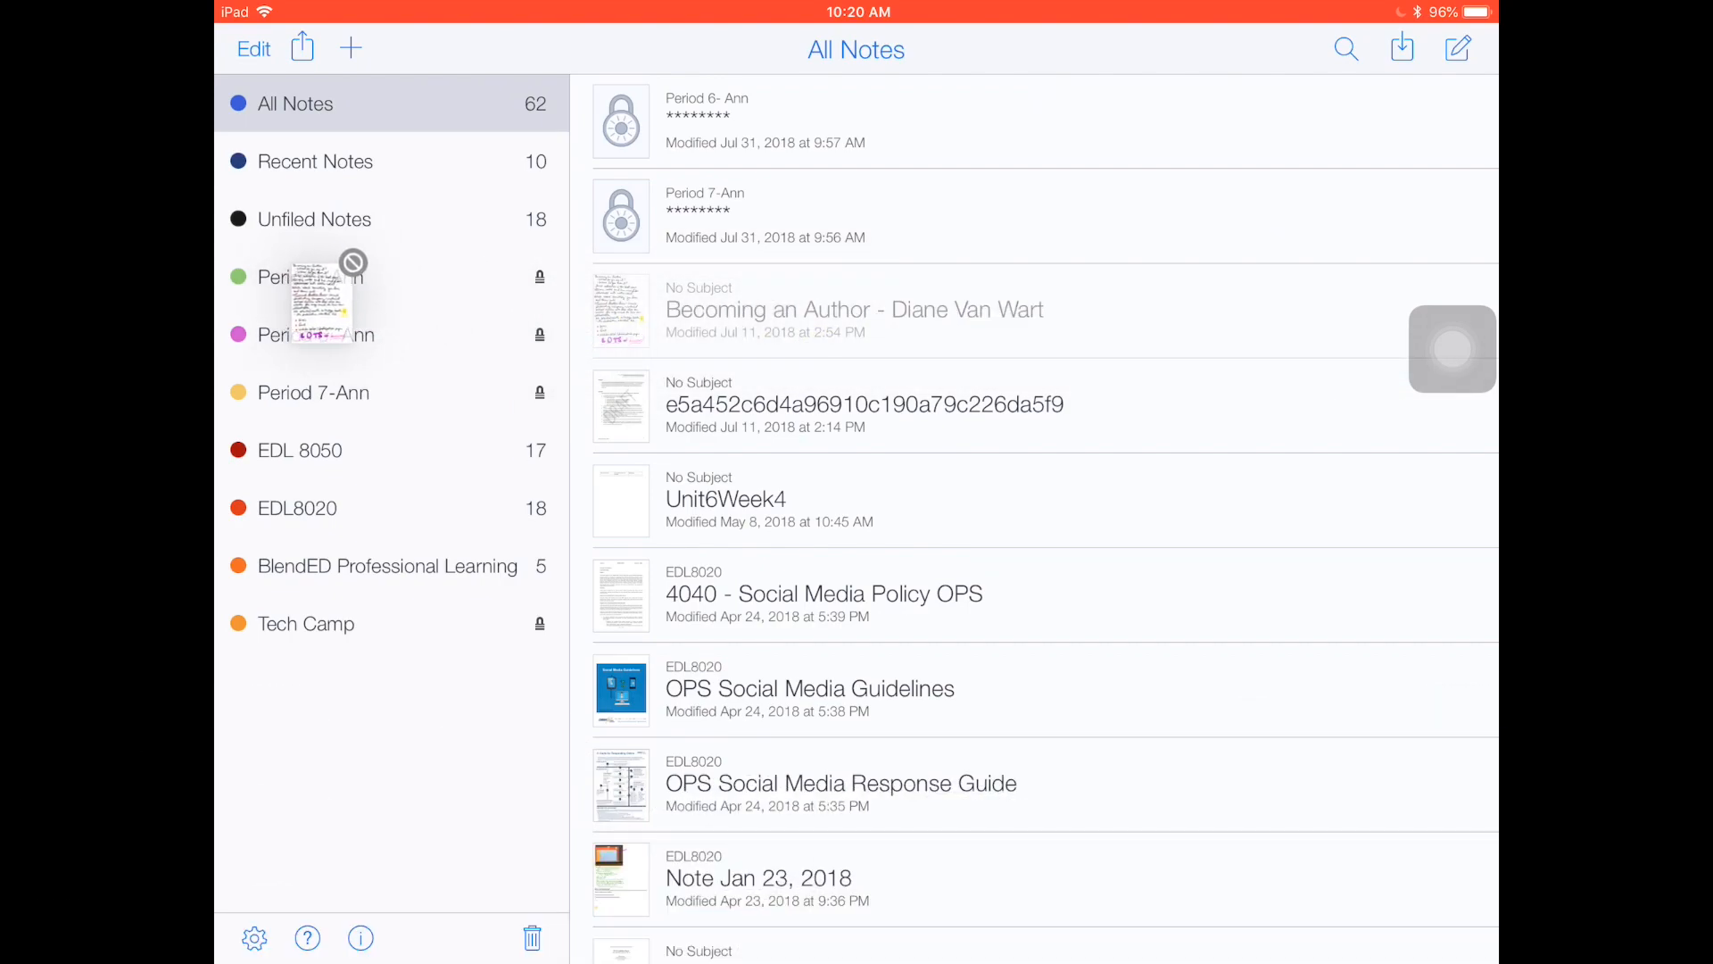
pyautogui.moveTo(316, 317); pyautogui.dragTo(340, 284)
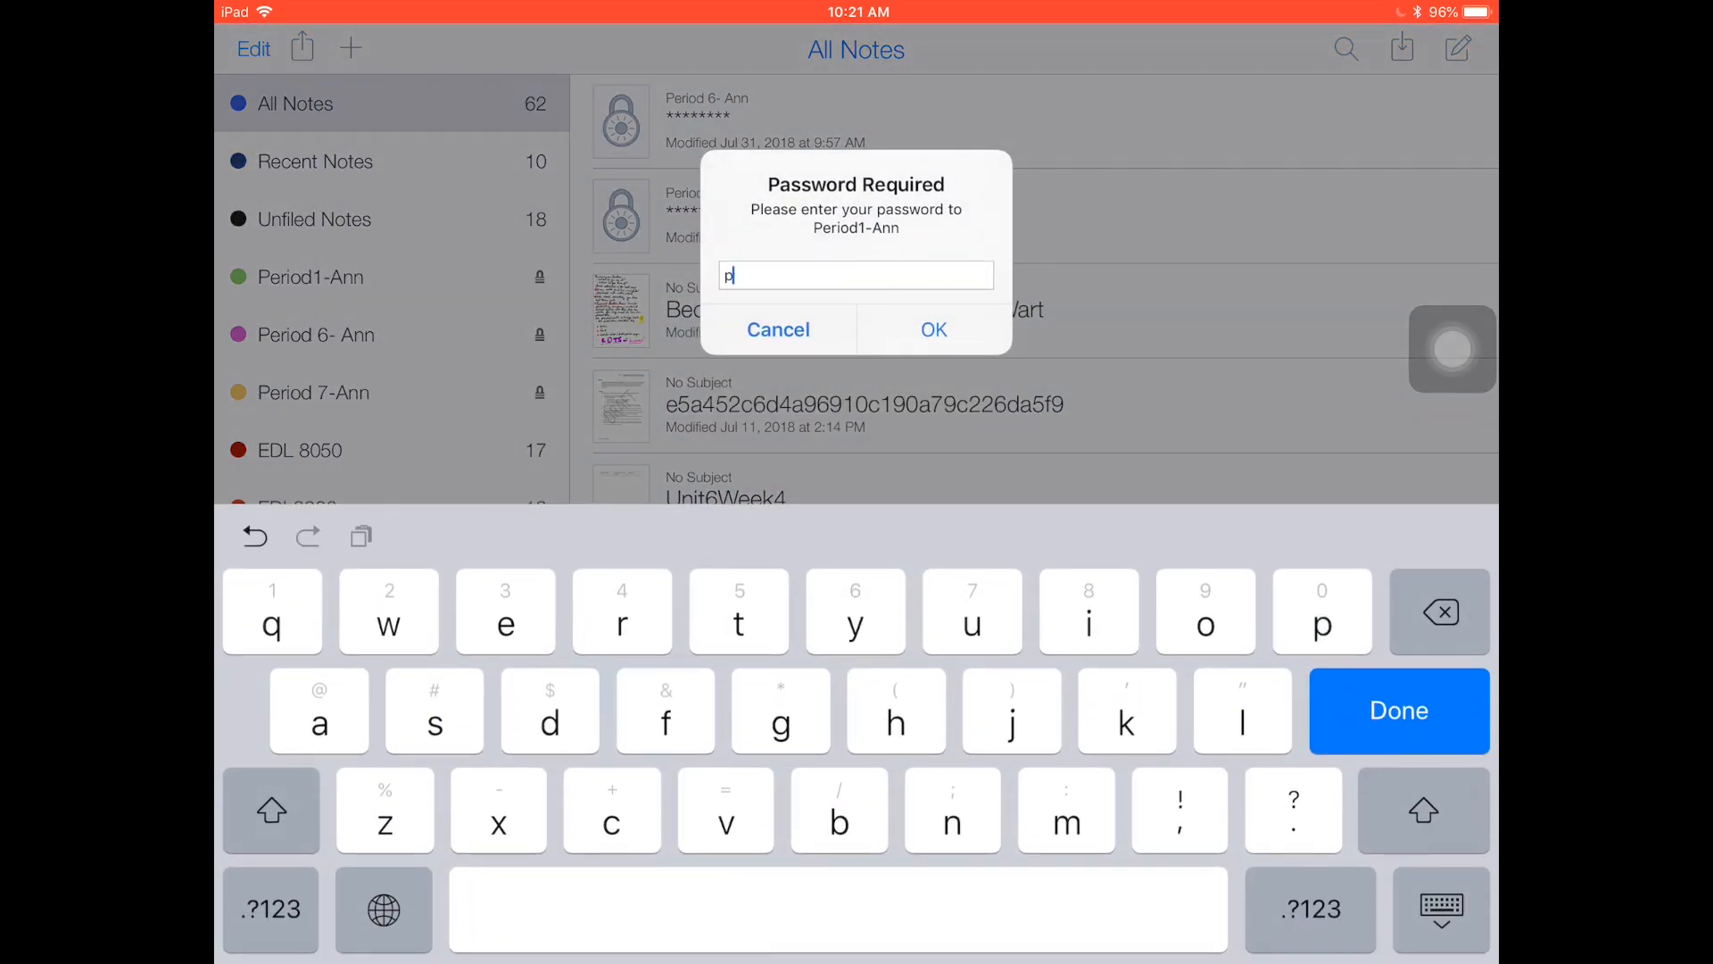
# Step: Enter the password to file Becoming an Author, then check Unfiled Notes (17) and All Notes
pyautogui.write('assword')
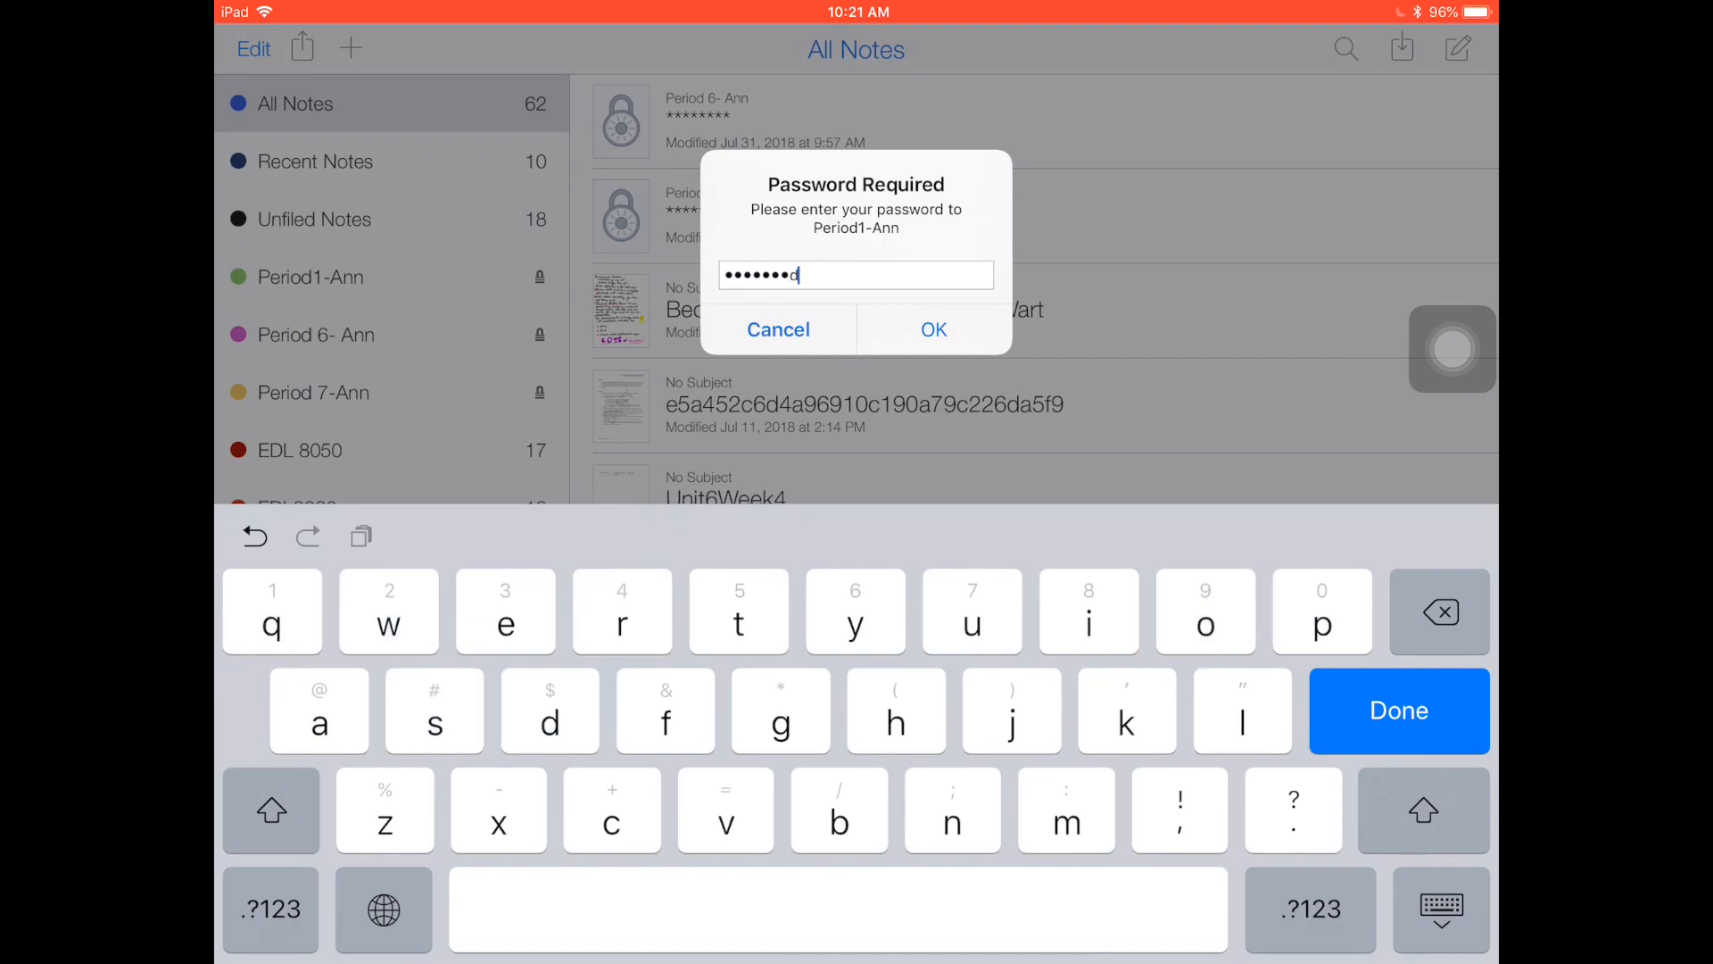
pyautogui.click(933, 329)
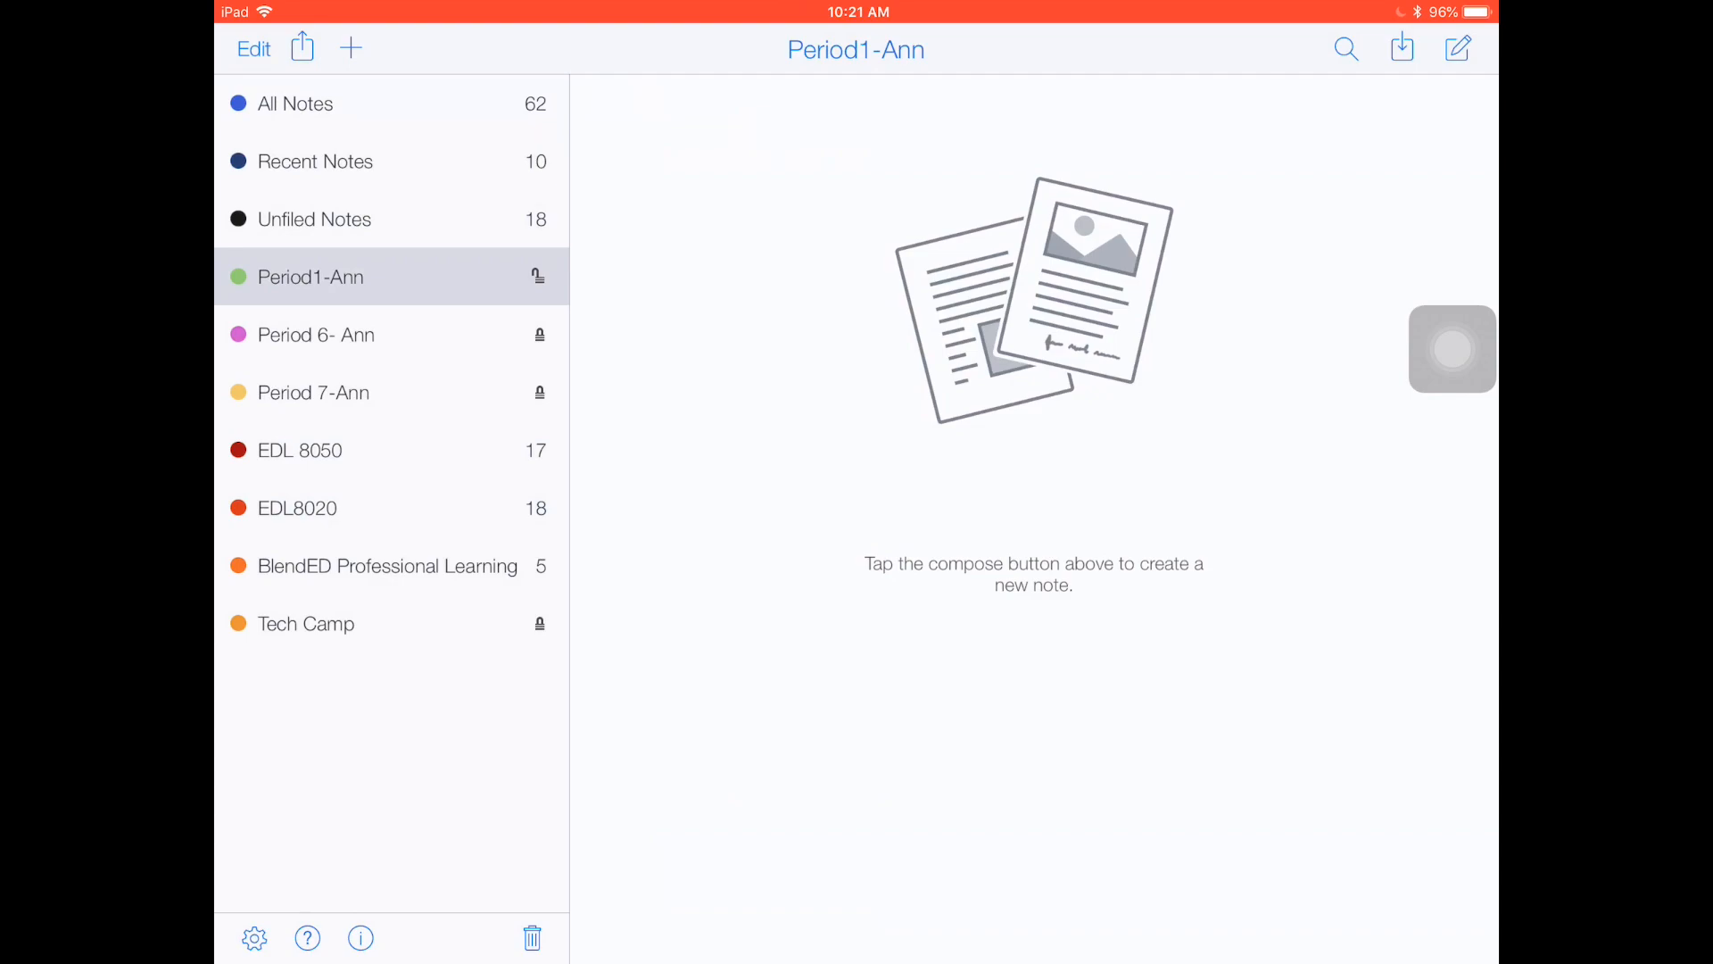
pyautogui.click(314, 219)
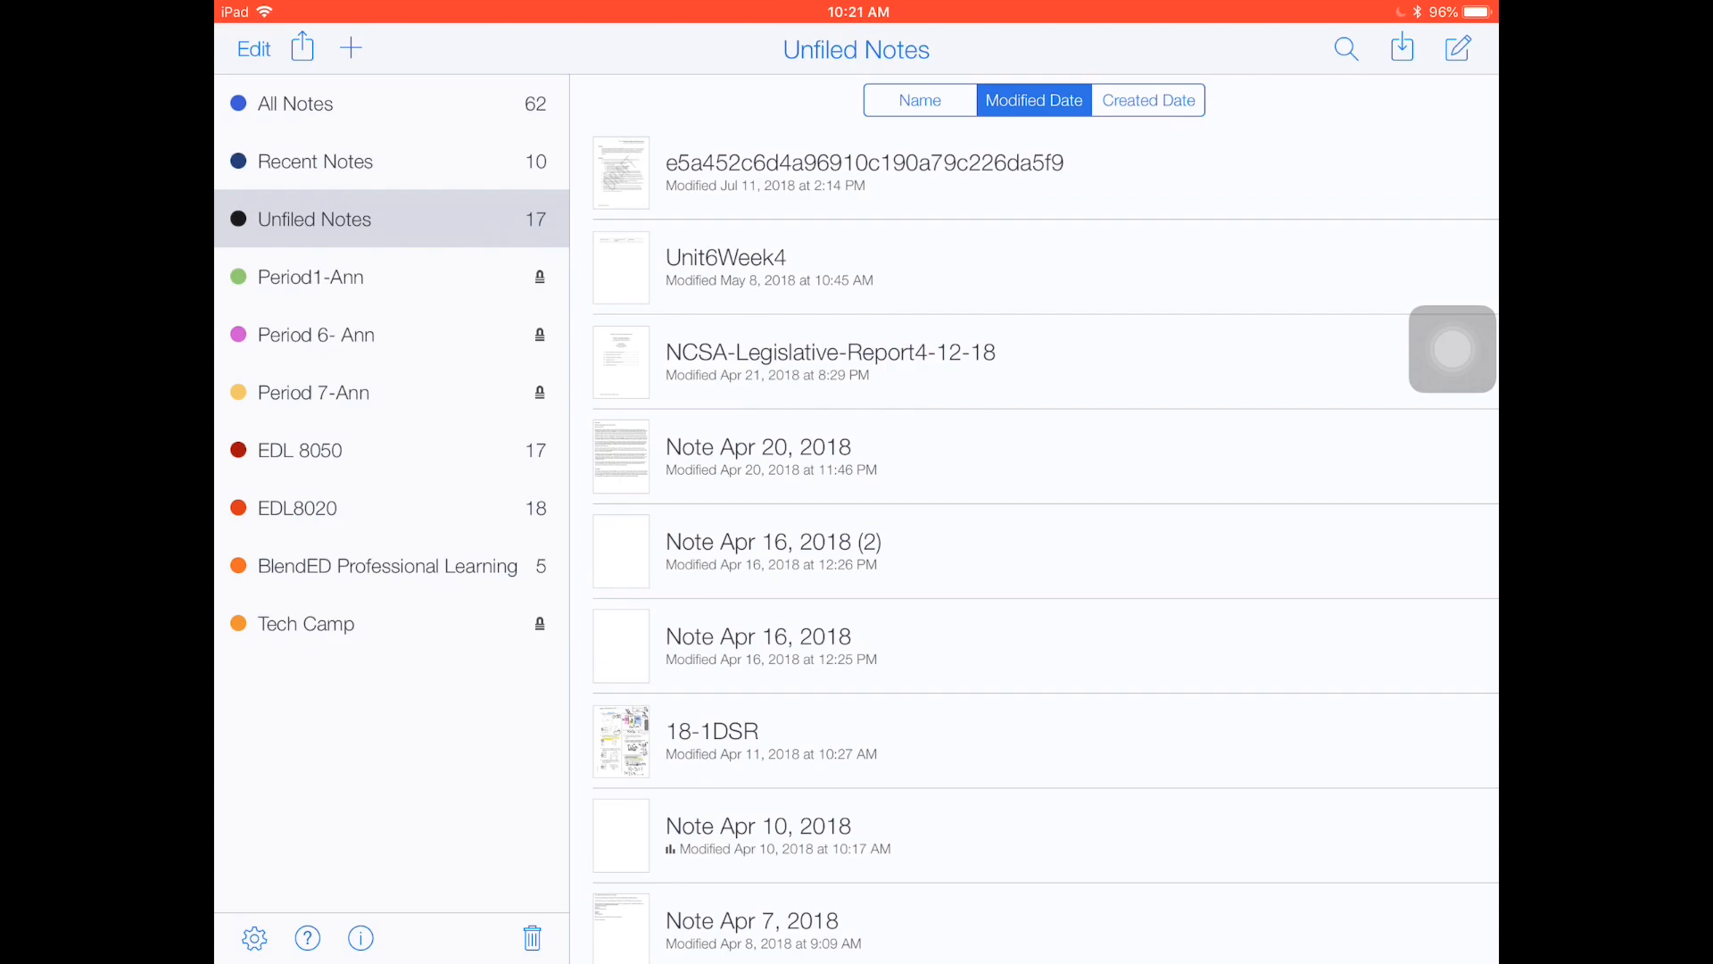
pyautogui.click(303, 103)
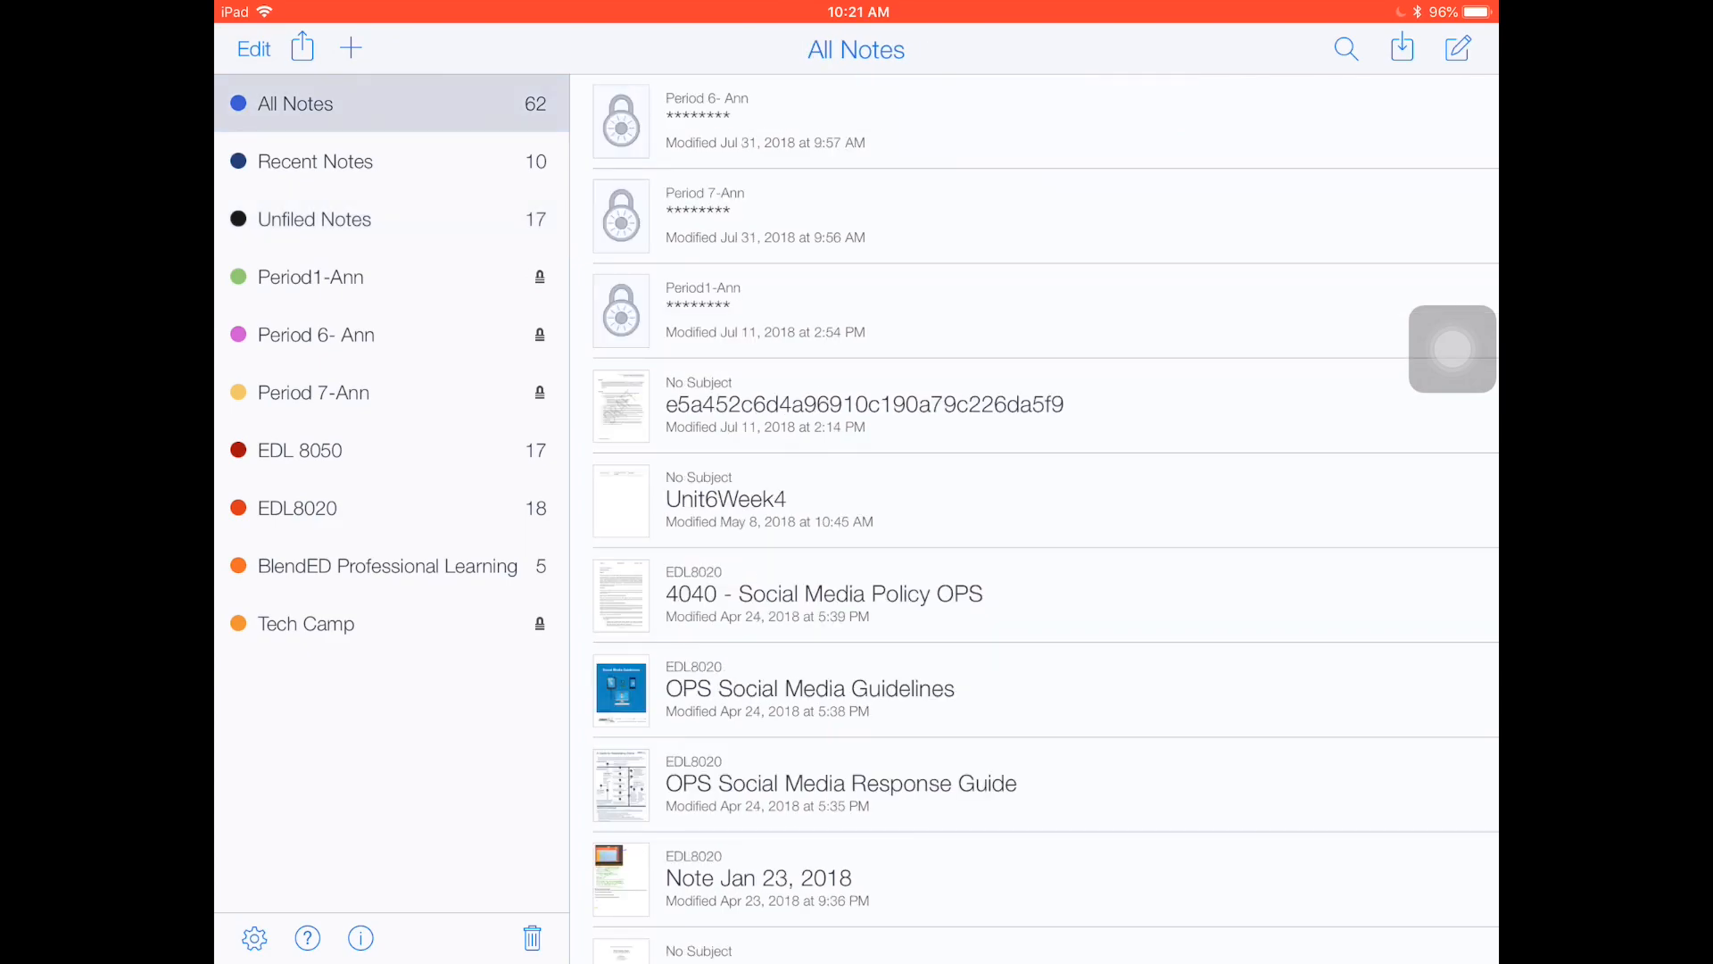